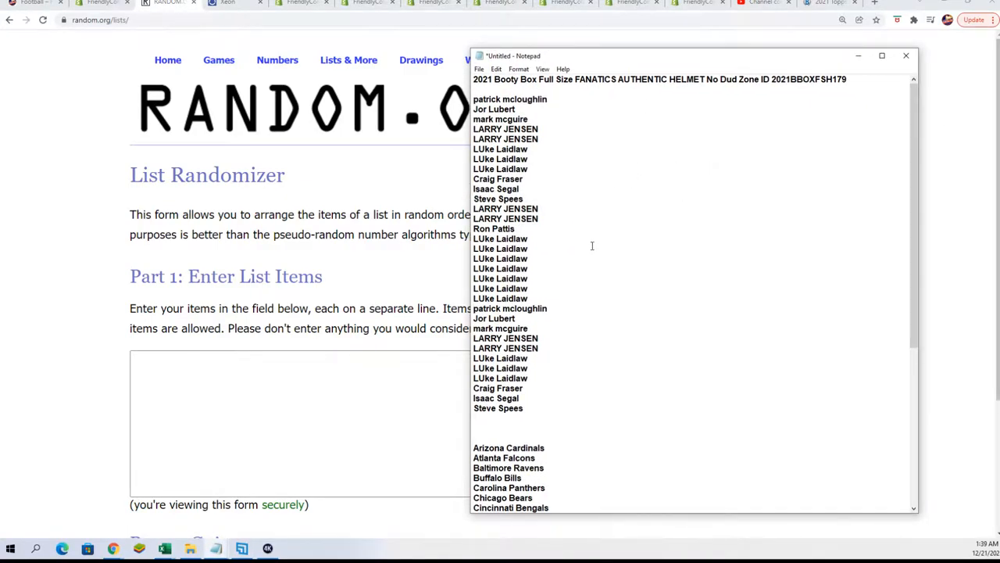
Select the owner names in Notepad for copying into the randomizer list
{"action": "left_click_drag", "start_coordinate": [500, 260], "coordinate": [523, 408]}
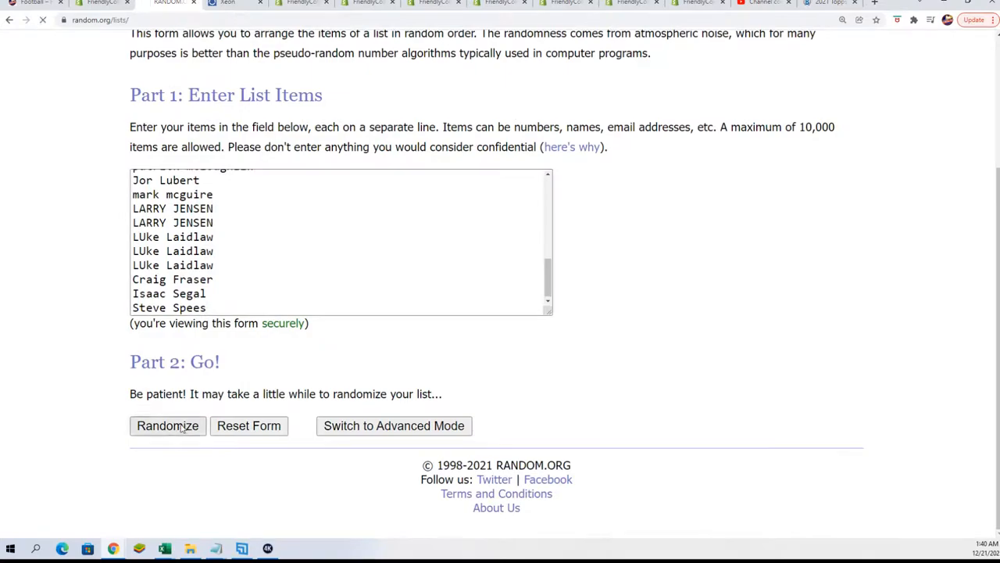
Randomize the 32 owner names seven times and take the final shuffled order to the spreadsheet
{"action": "left_click", "coordinate": [167, 425]}
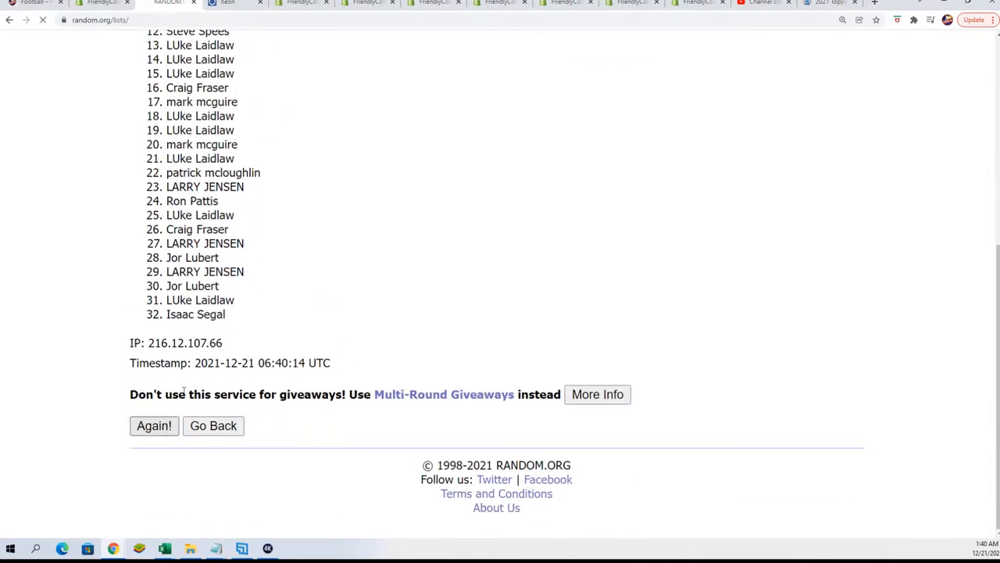
{"action": "left_click", "coordinate": [153, 425]}
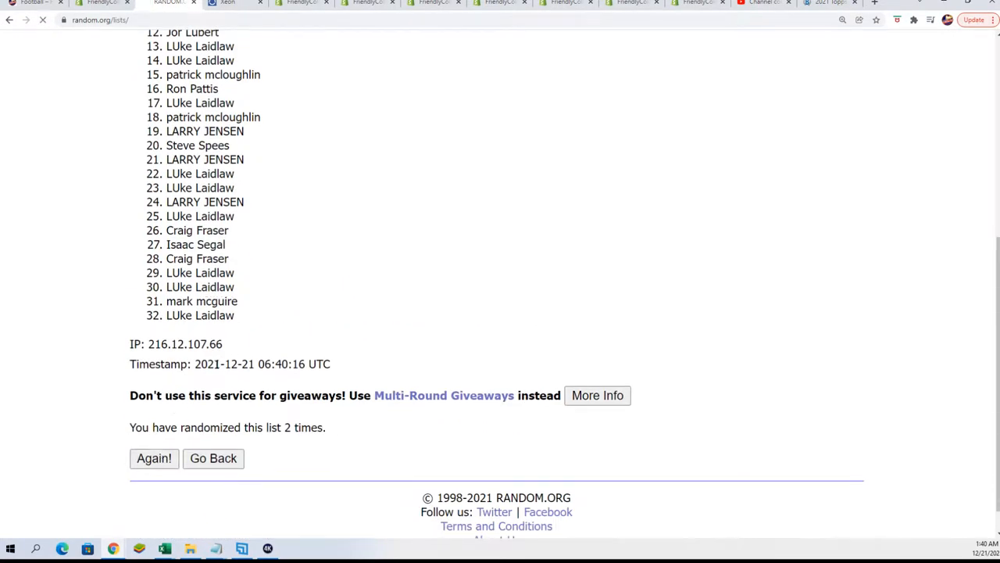
{"action": "left_click", "coordinate": [153, 458]}
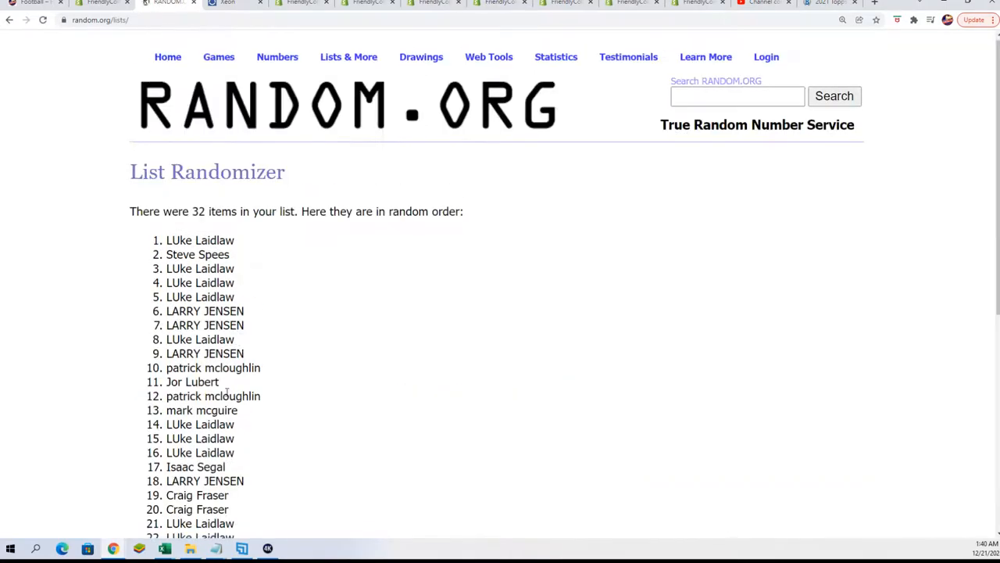
{"action": "scroll", "scroll_direction": "down", "scroll_amount": 3}
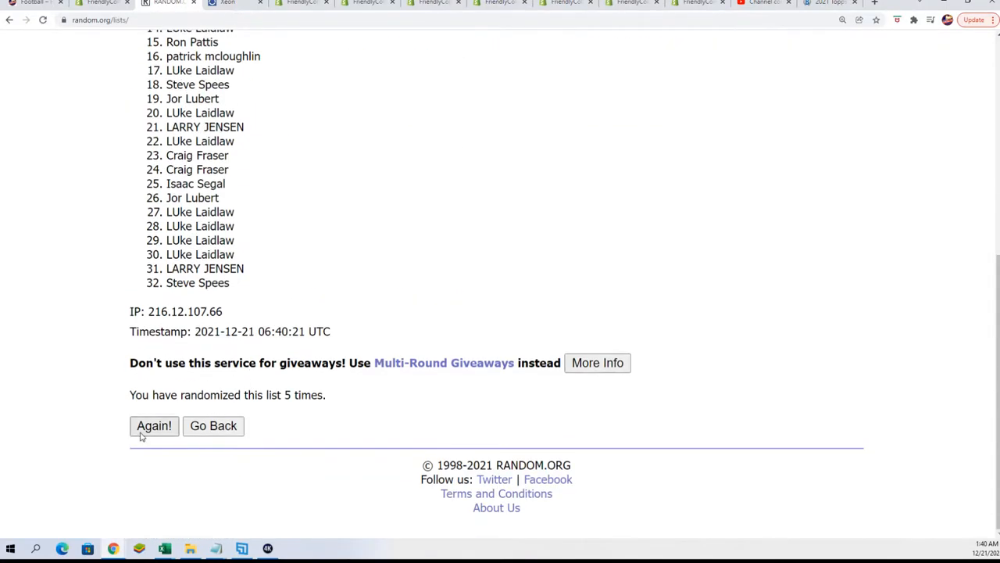
{"action": "left_click", "coordinate": [154, 426]}
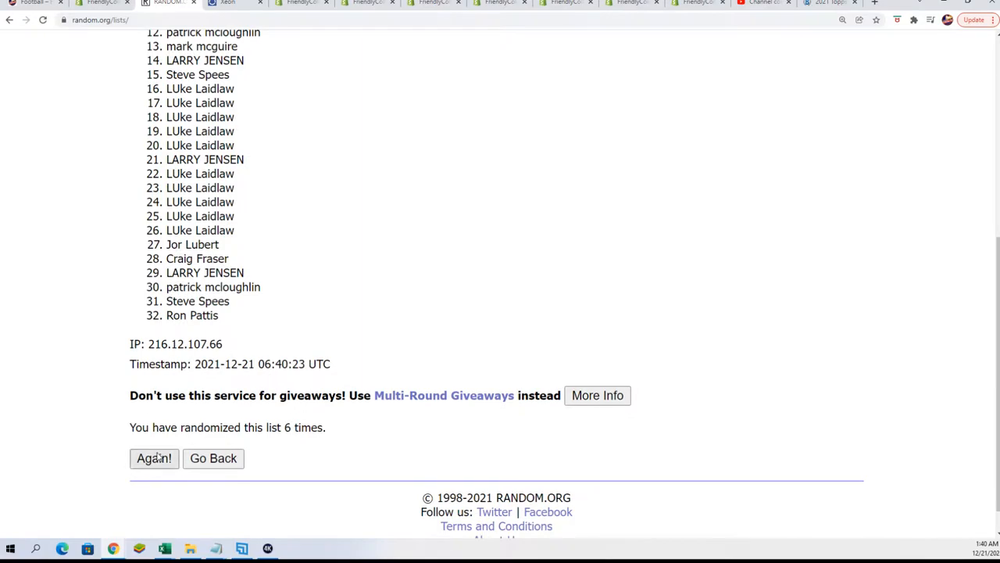
{"action": "left_click", "coordinate": [153, 458]}
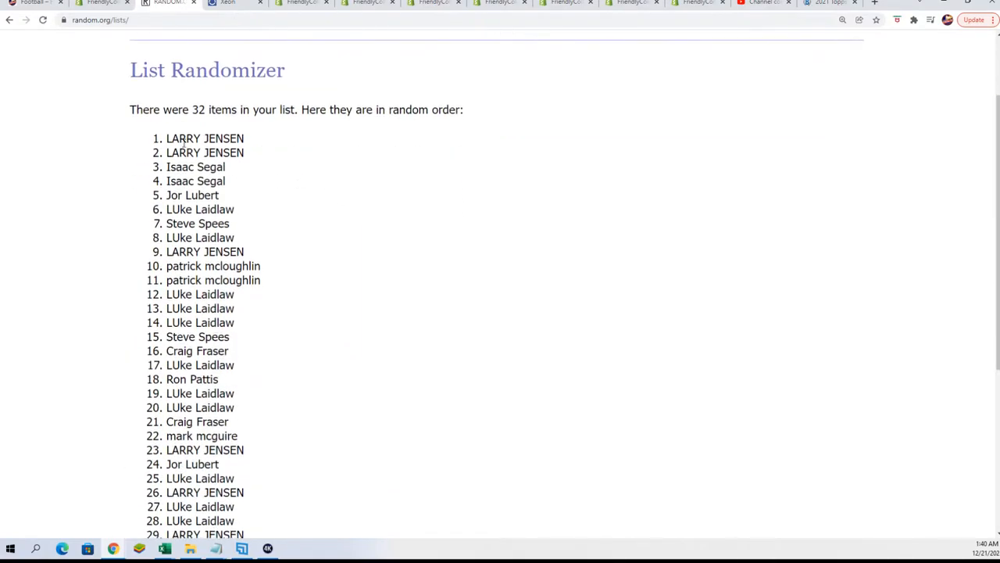
{"action": "scroll", "scroll_direction": "down", "scroll_amount": 3}
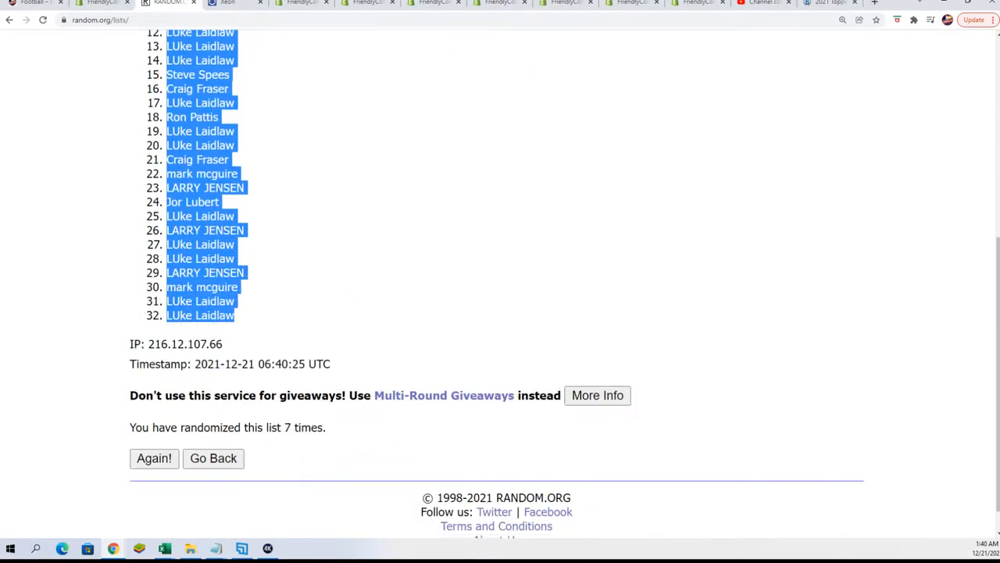
{"action": "left_click", "coordinate": [153, 458]}
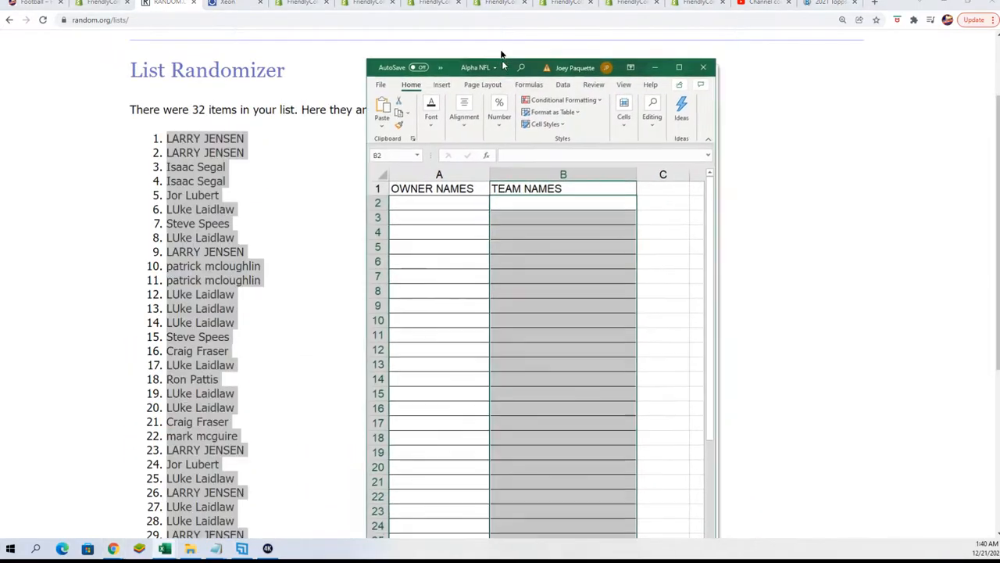
Paste the shuffled owner names into cell A2 as plain text via Paste Special
{"action": "right_click", "coordinate": [414, 144]}
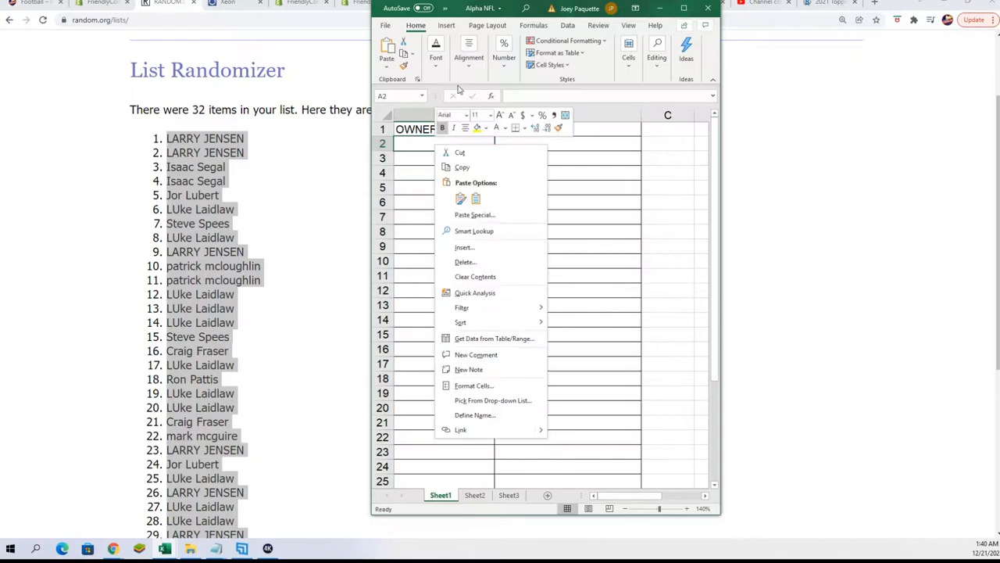
{"action": "left_click", "coordinate": [475, 214]}
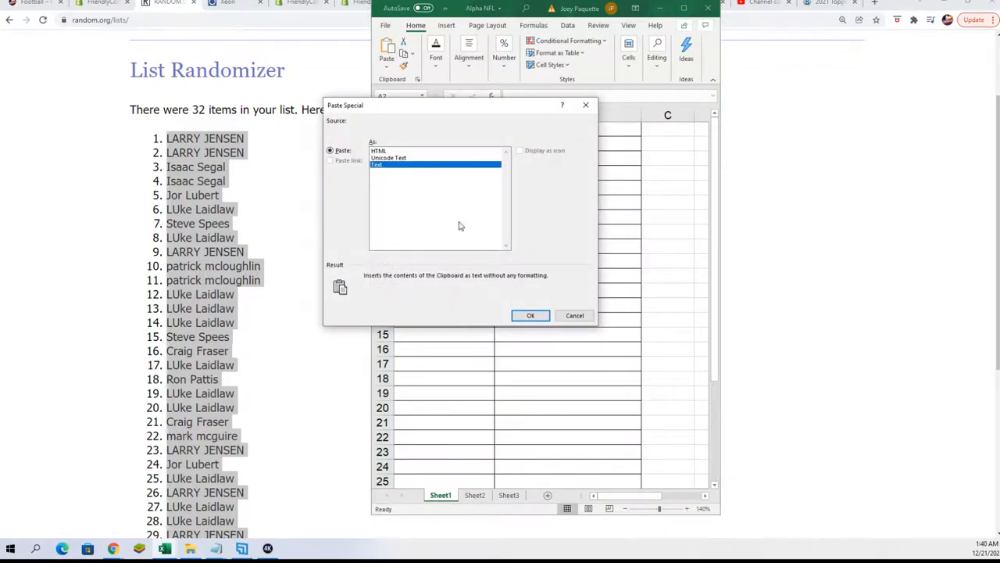
{"action": "left_click", "coordinate": [530, 316]}
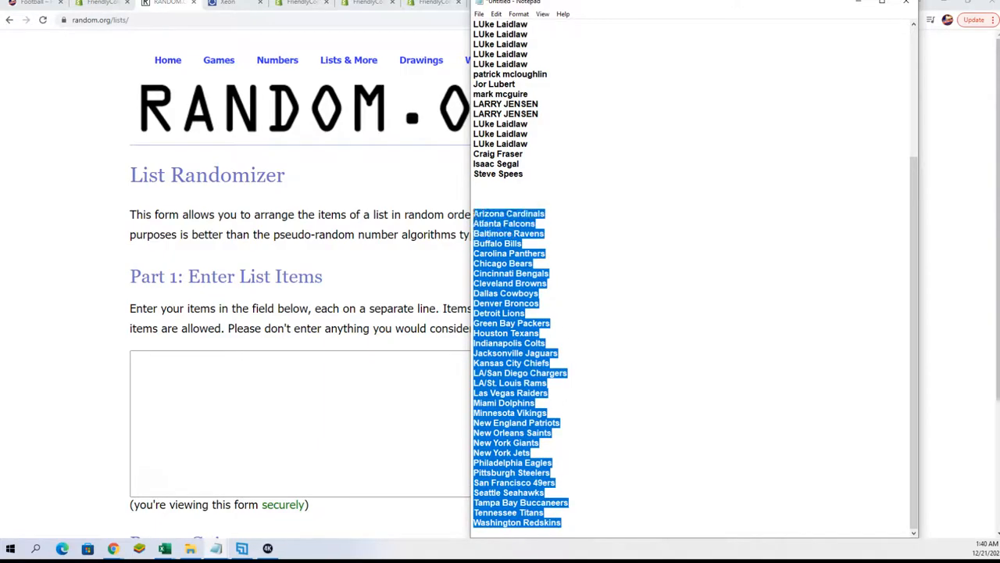
Put the 32 NFL team names into the List Randomizer's items field
{"action": "left_click", "coordinate": [194, 381]}
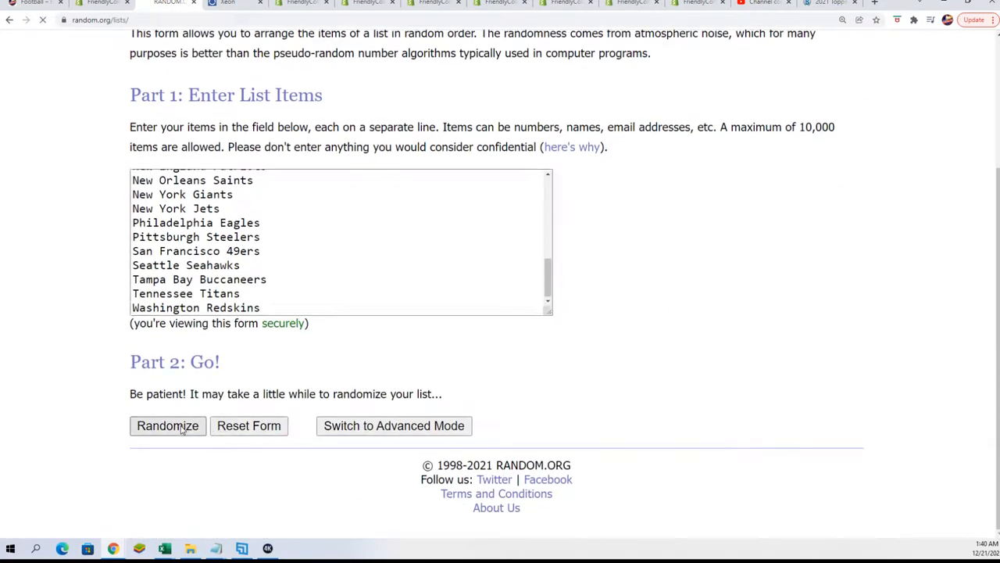
Randomize the 32 team names several times to get a final shuffled order
{"action": "left_click", "coordinate": [167, 425]}
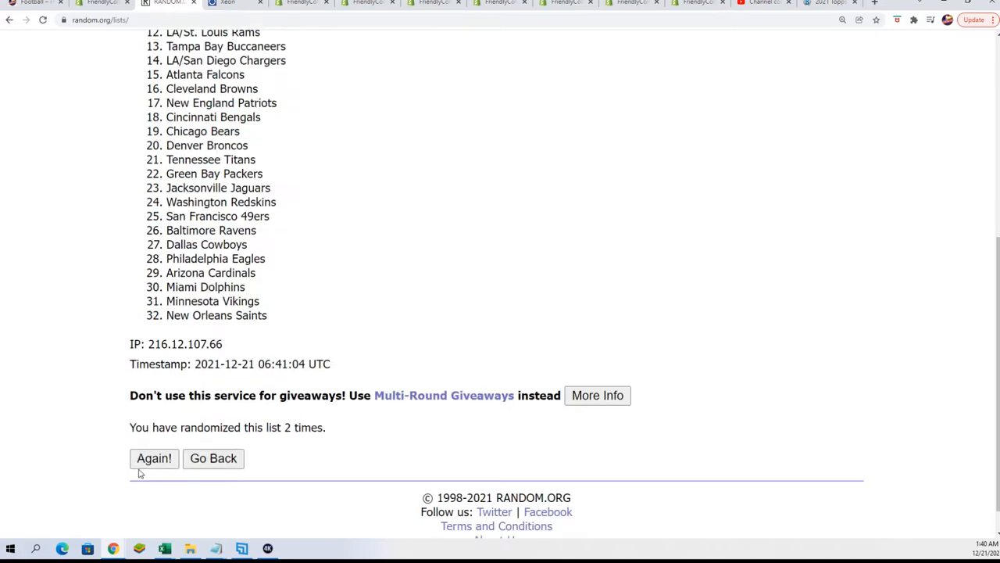
{"action": "left_click", "coordinate": [153, 458]}
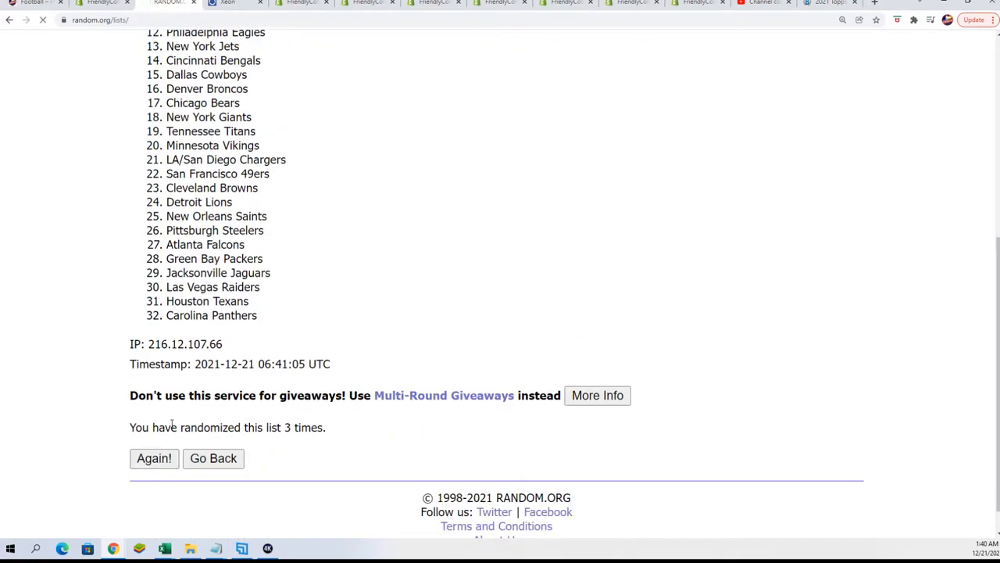
{"action": "left_click", "coordinate": [153, 458]}
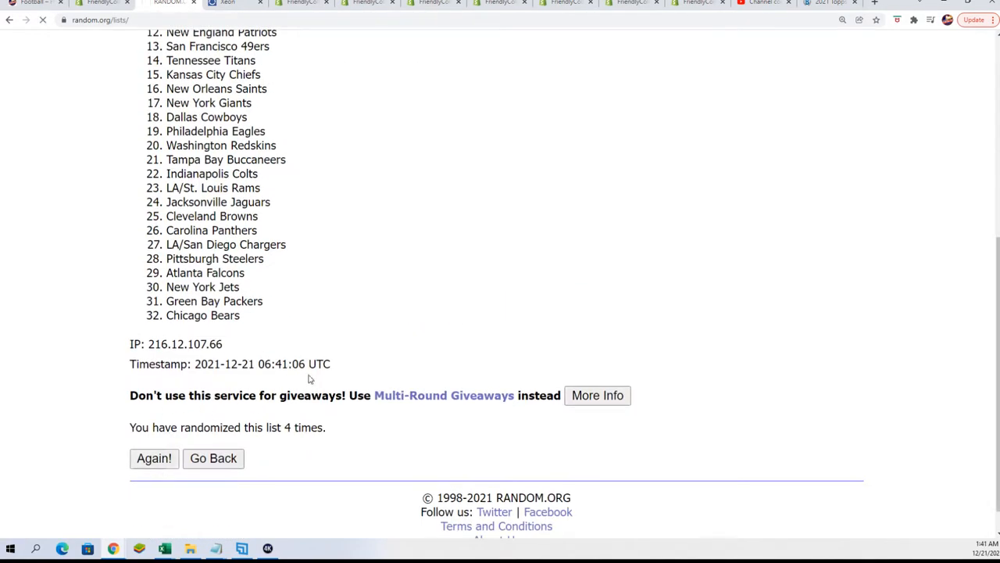
{"action": "left_click", "coordinate": [154, 458]}
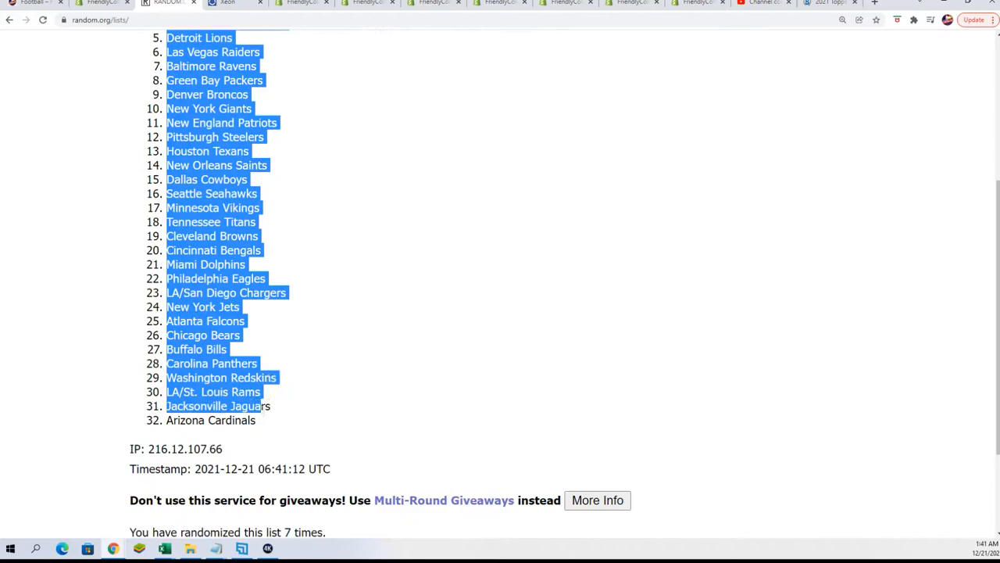
{"action": "scroll", "scroll_direction": "down", "scroll_amount": 3}
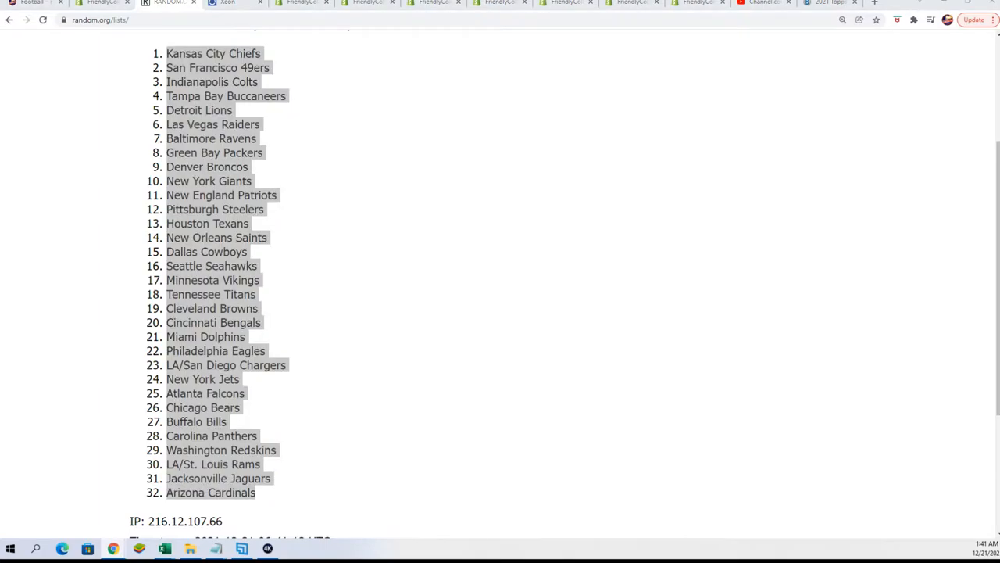
Paste the shuffled team names into cell B2 as plain text and maximize the Excel window
{"action": "right_click", "coordinate": [422, 128]}
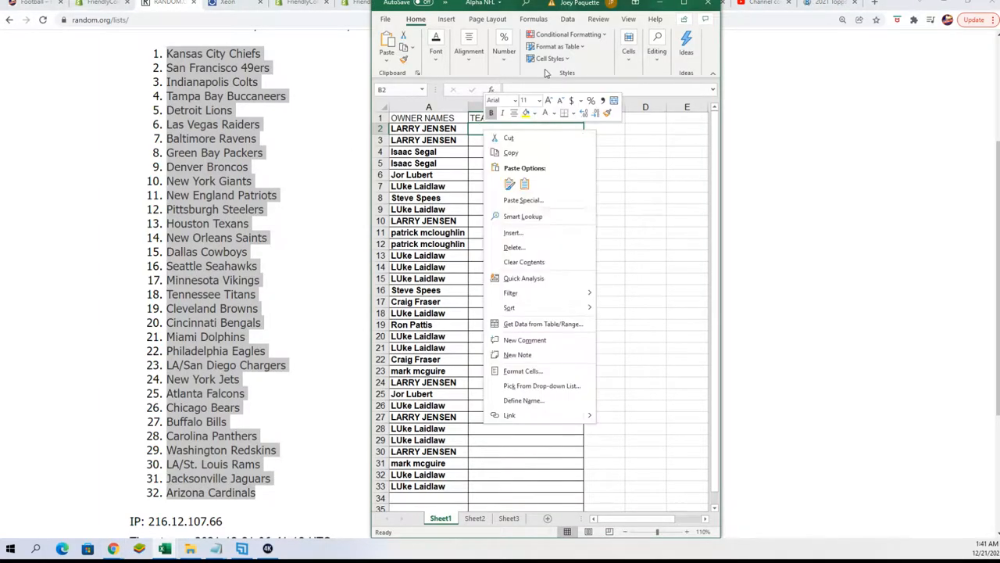
{"action": "left_click", "coordinate": [522, 200]}
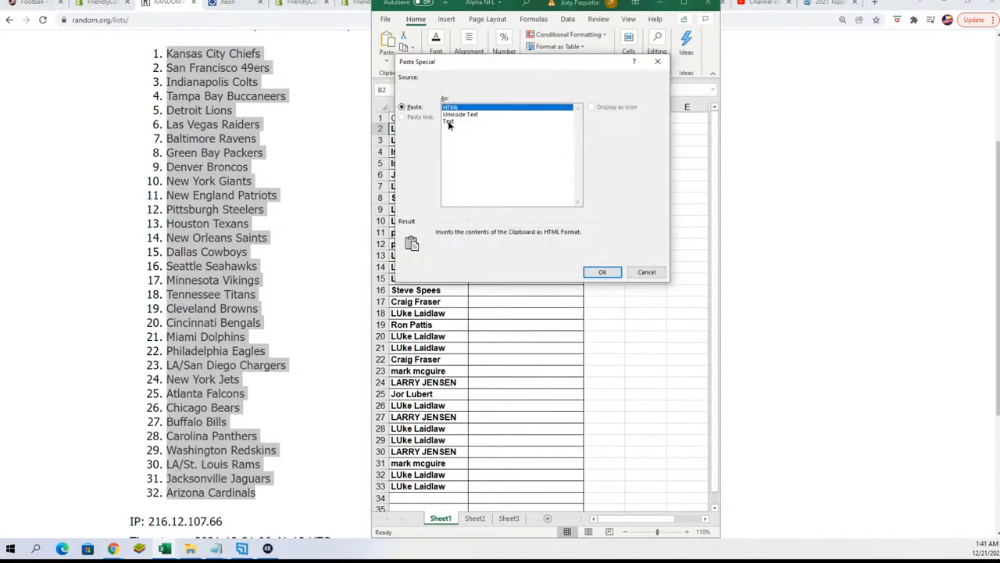
{"action": "left_click", "coordinate": [602, 272]}
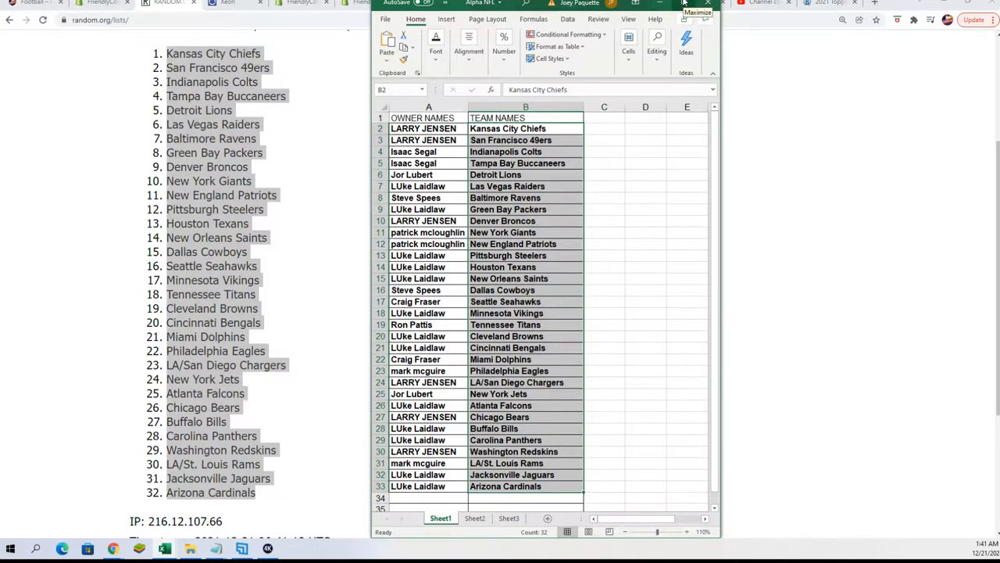
{"action": "left_click", "coordinate": [683, 5]}
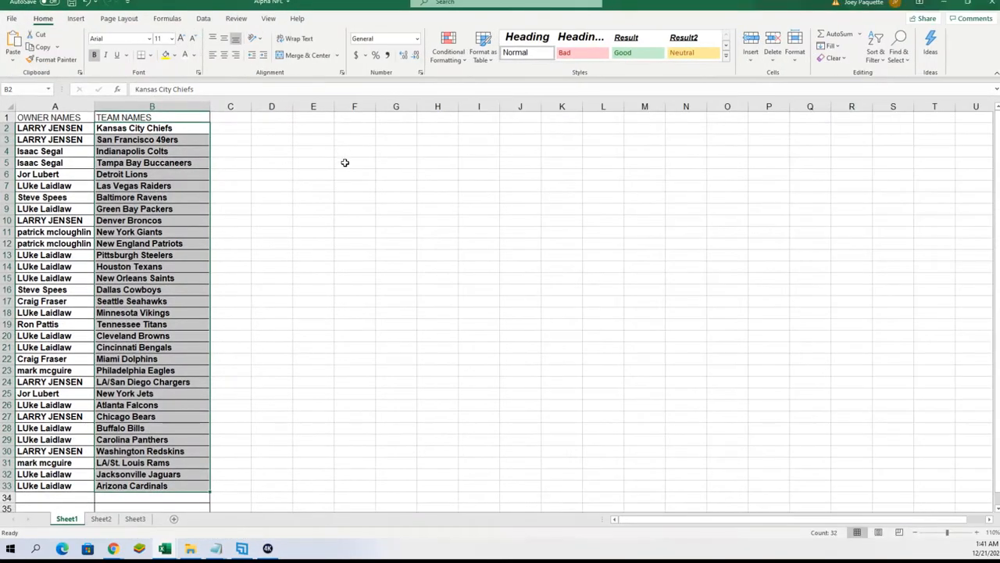